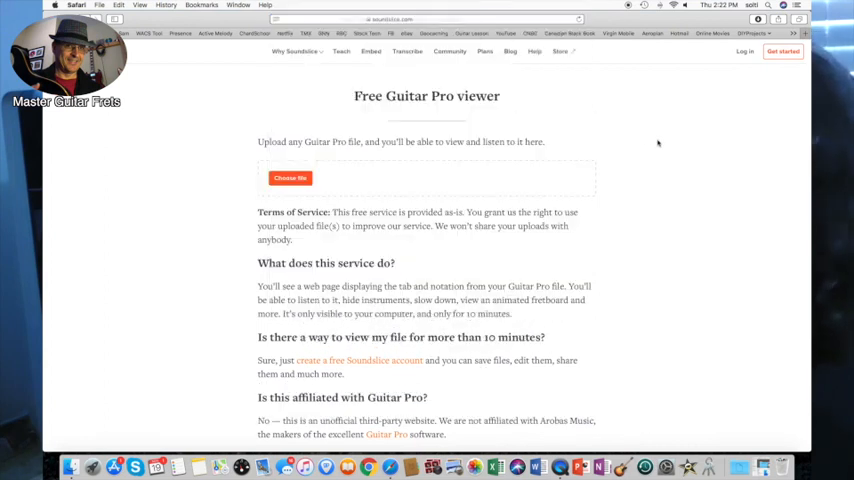
mouse_move(48, 240)
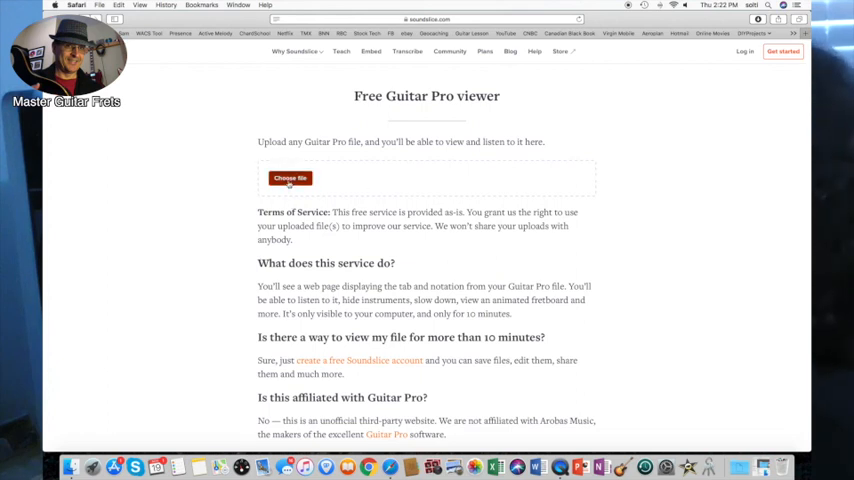
- Choose the Guitar Pro tab file from the Desktop and upload it to the free viewer for processing
left_click(288, 178)
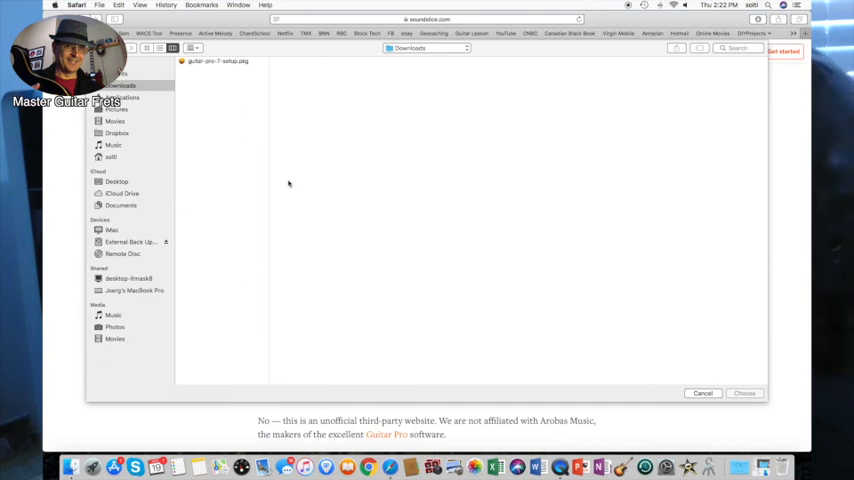
mouse_move(292, 192)
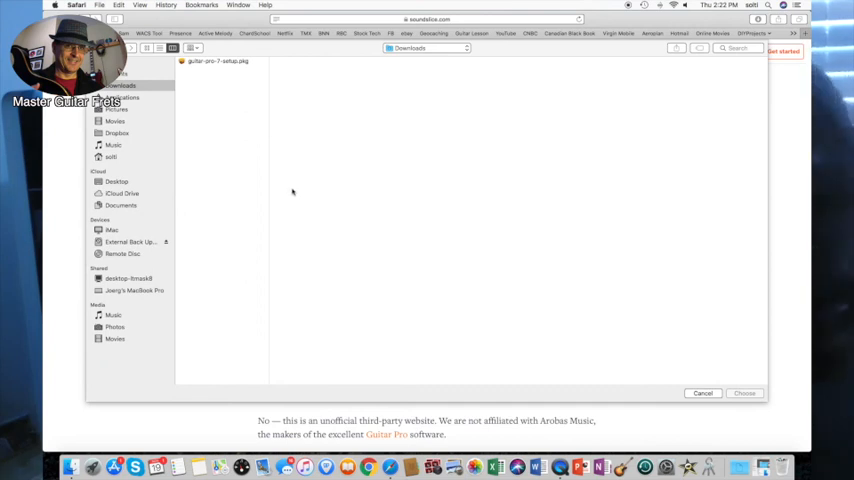
mouse_move(284, 198)
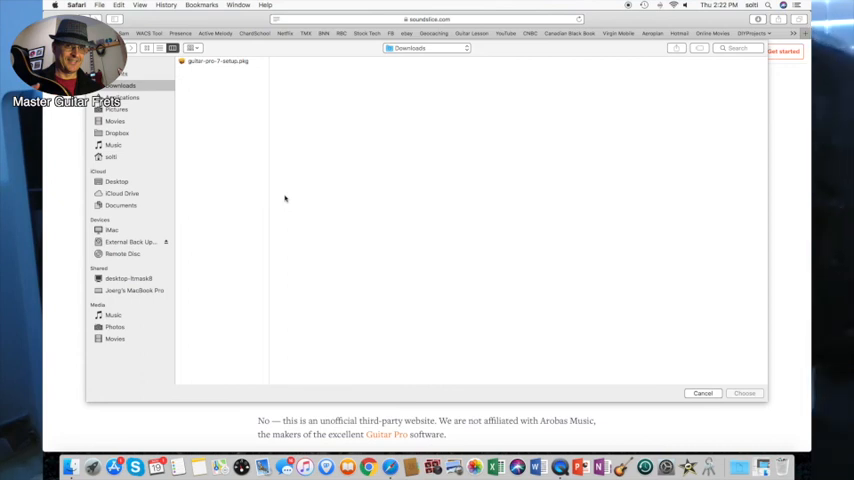
left_click(116, 182)
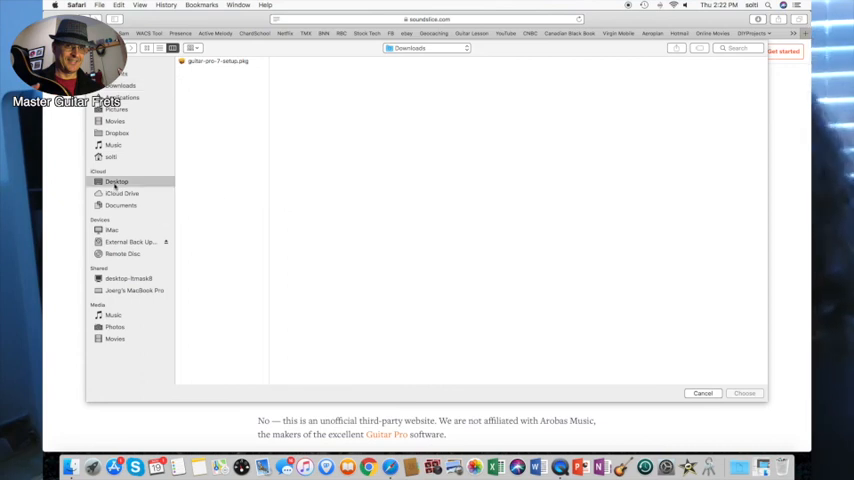
left_click(116, 182)
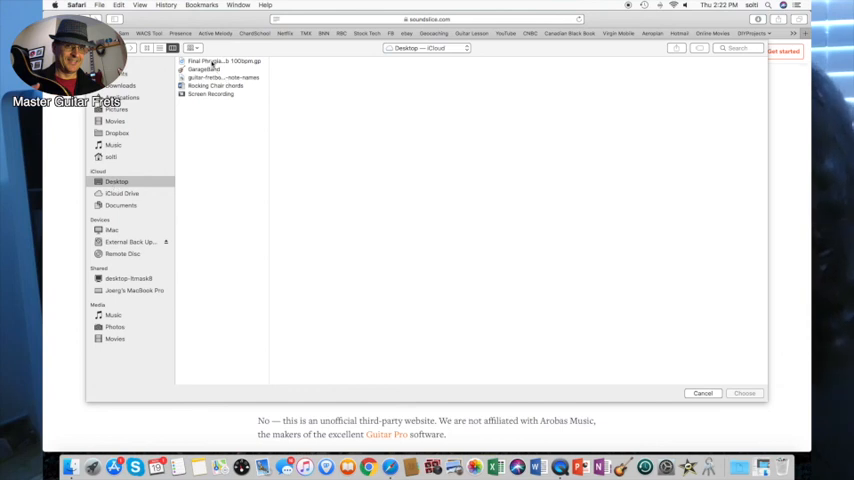
left_click(744, 392)
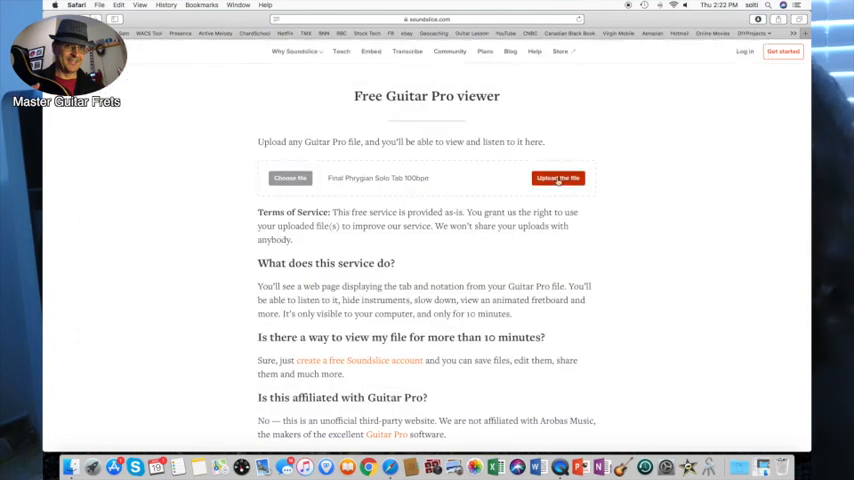
left_click(556, 178)
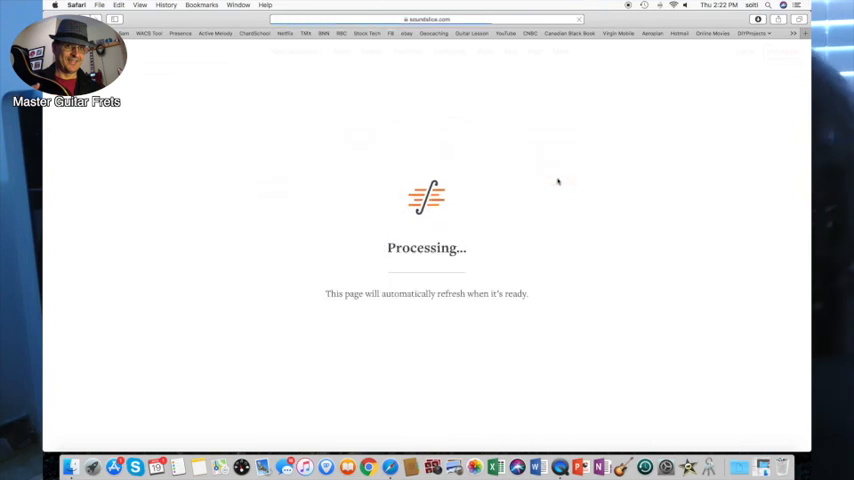